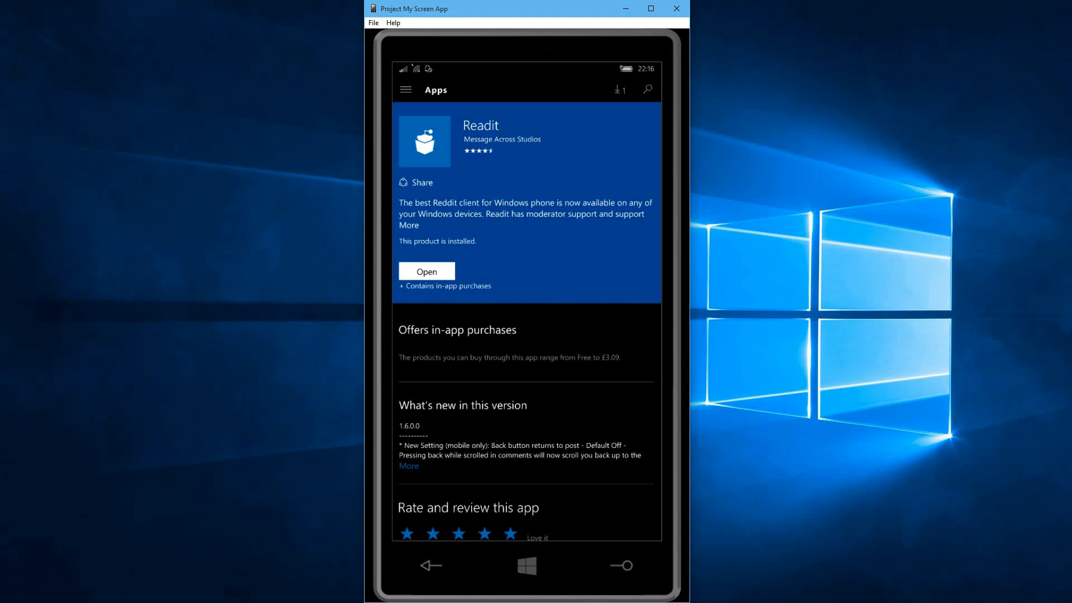
Step: Launch the installed Readit app from its Microsoft Store listing
click(426, 271)
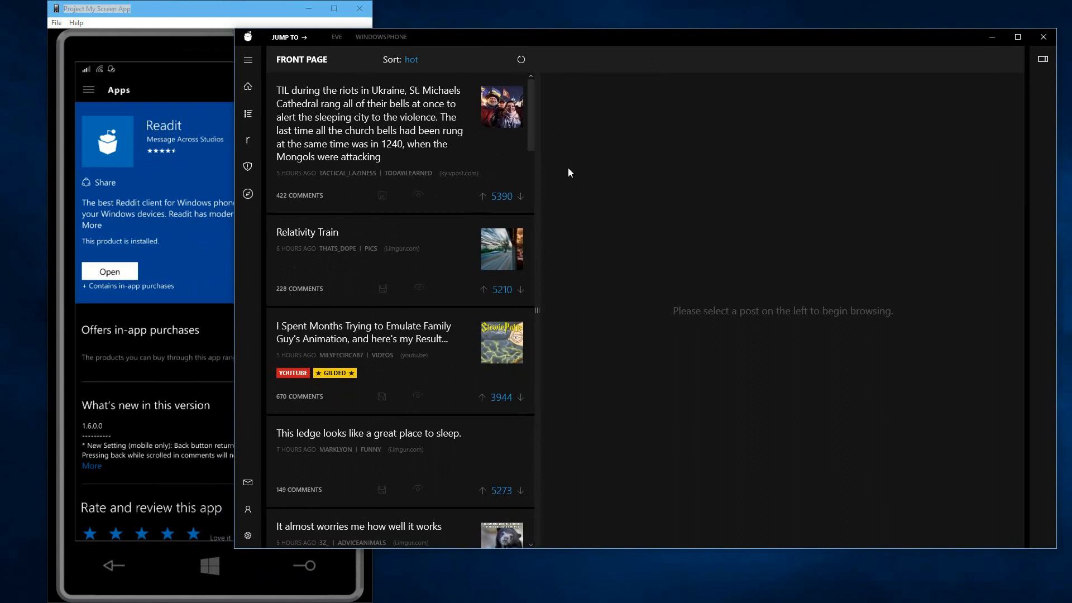
mouse_move(531, 121)
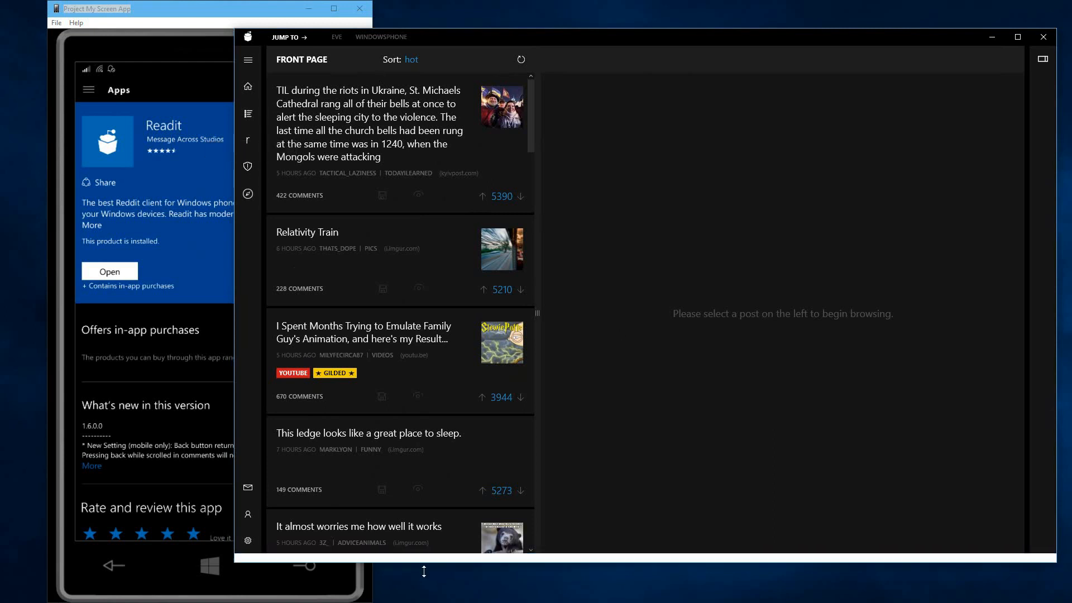
Step: Expand Readit's side navigation pane to reveal its sections and account options
click(248, 59)
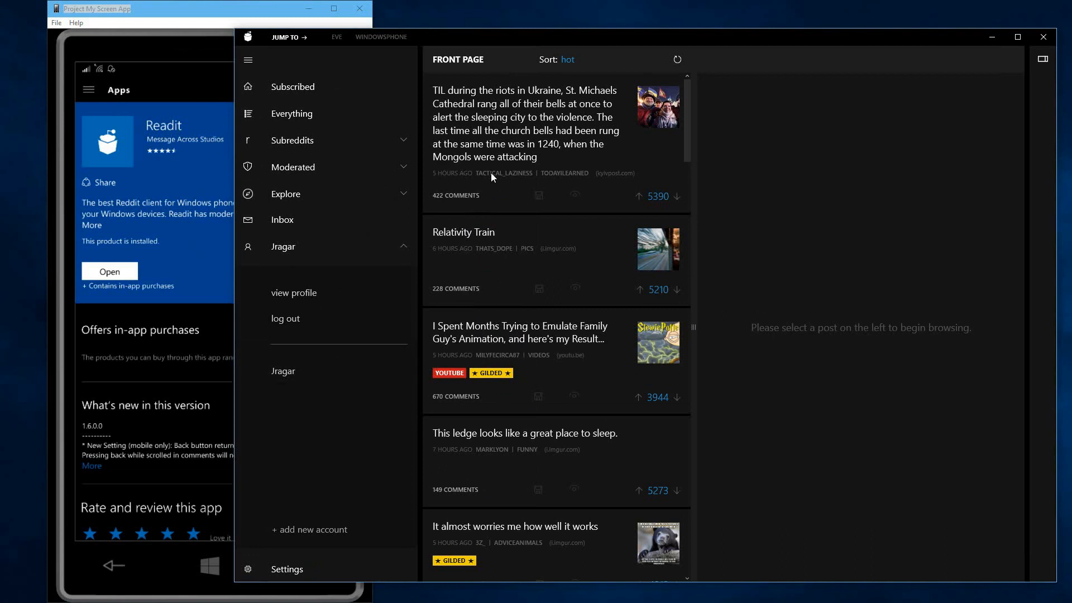
mouse_move(514, 246)
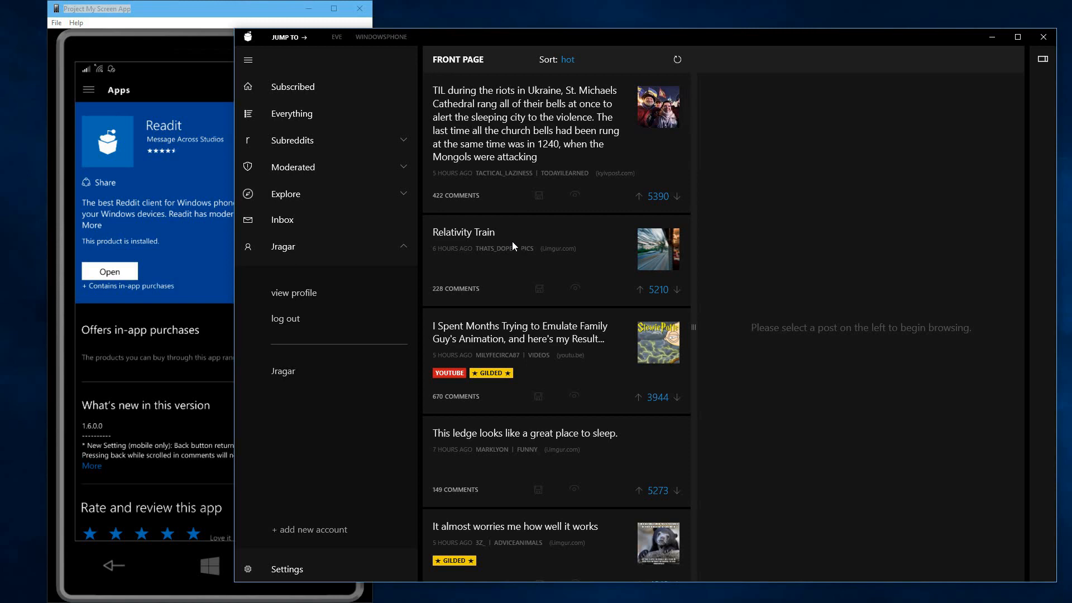
click(248, 60)
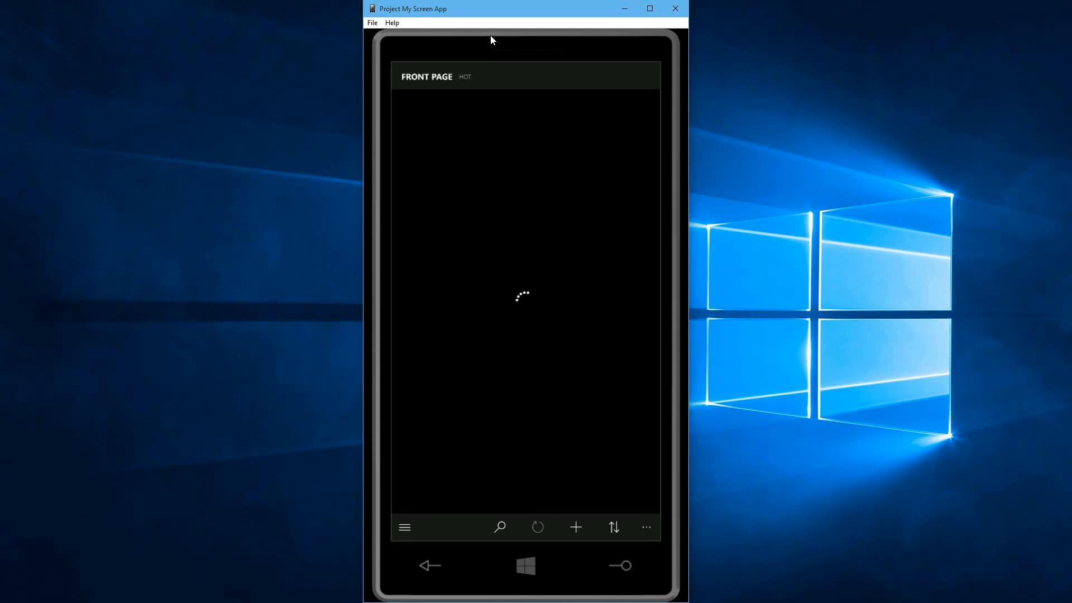
mouse_move(816, 40)
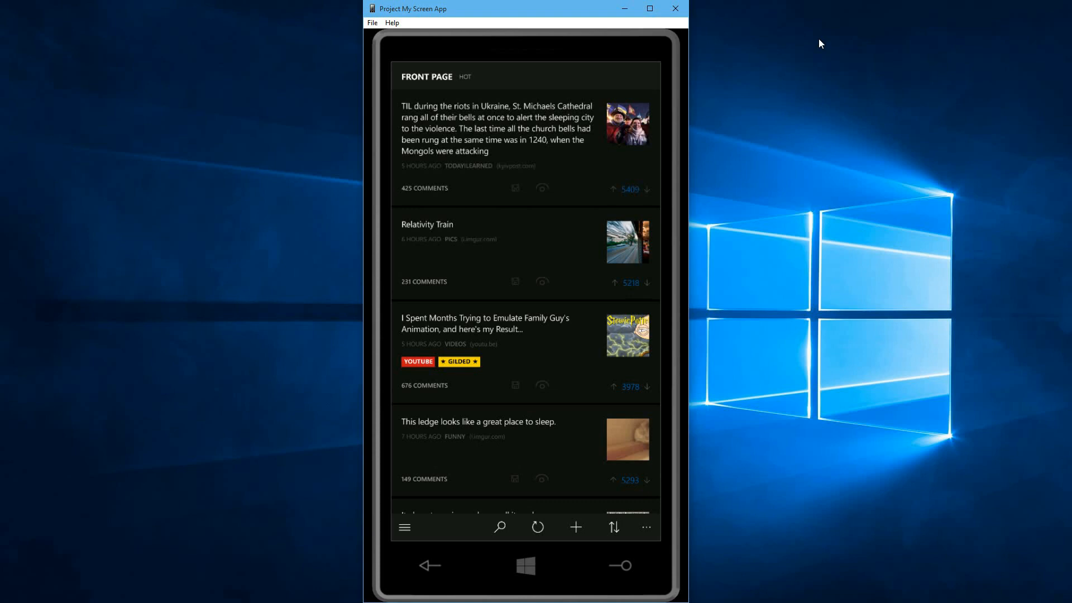
Step: Switch the phone view from the front page to the windowsphone subreddit via the subreddit list
click(404, 527)
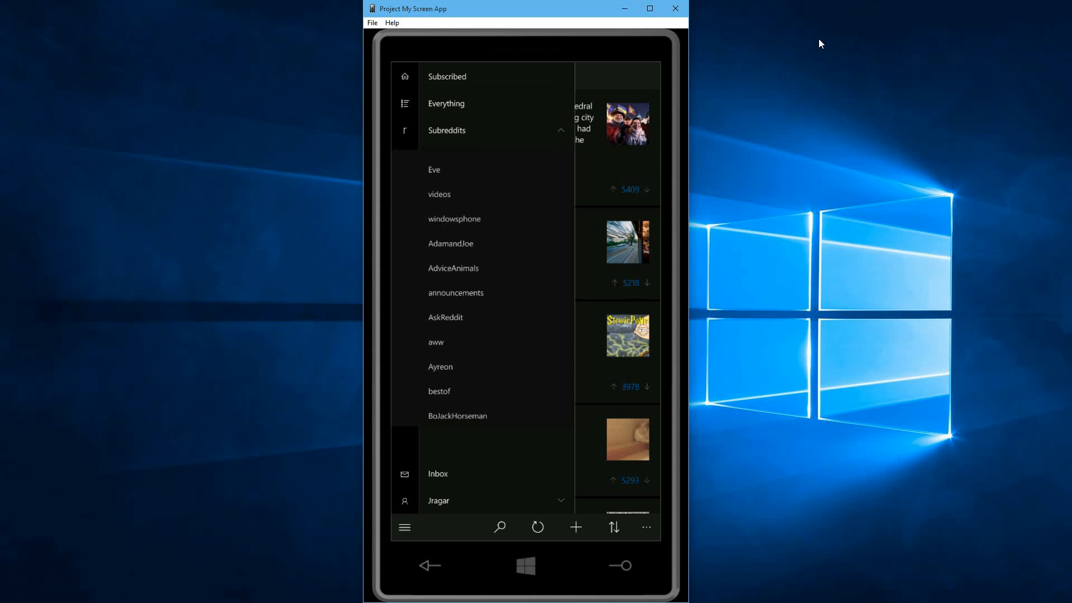
click(405, 527)
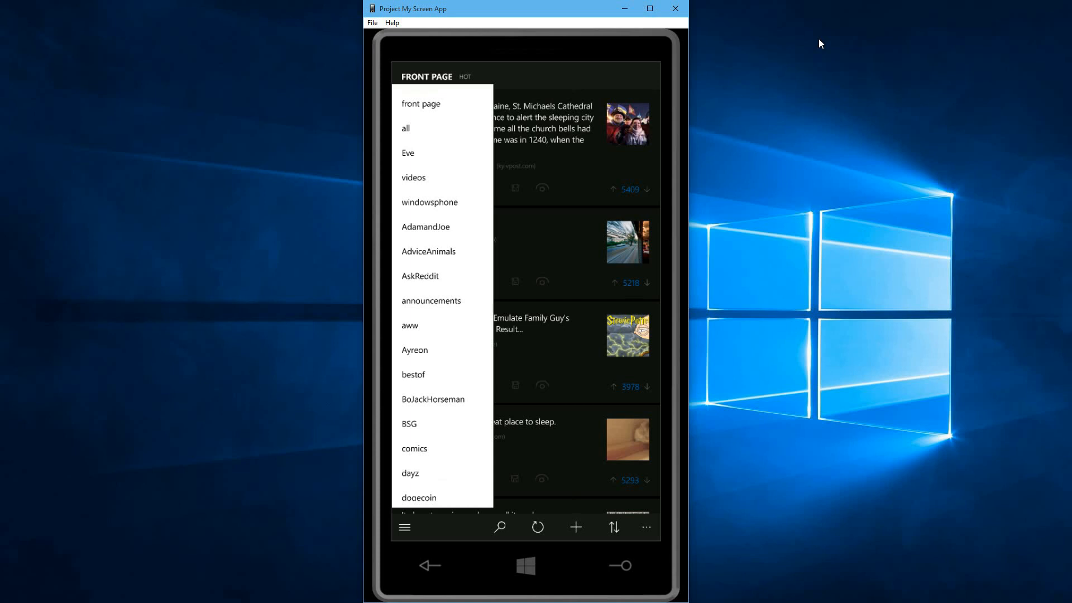
click(429, 202)
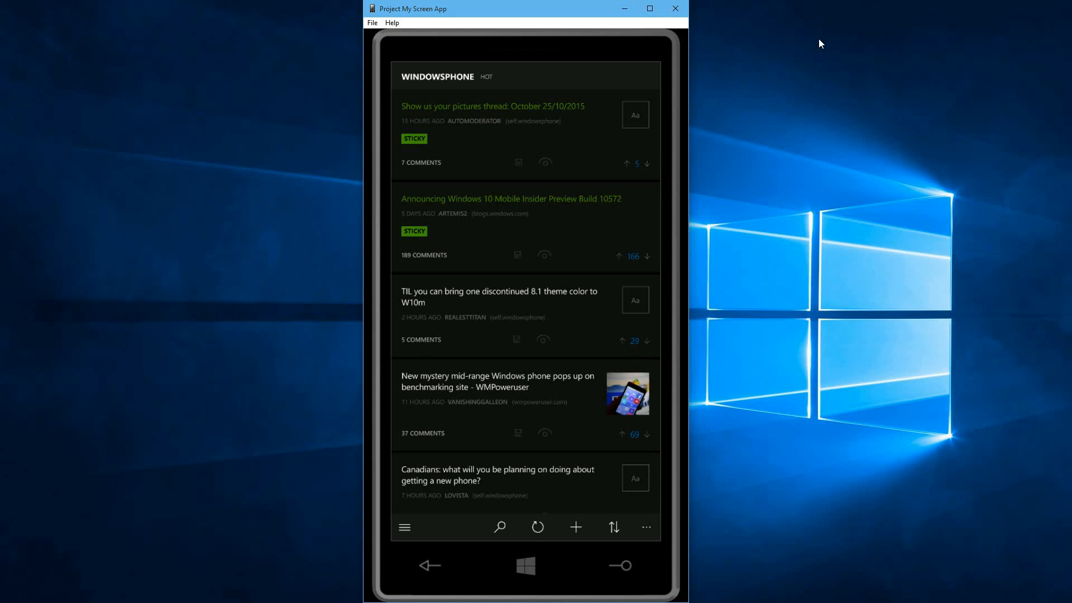
Step: Read the discontinued 8.1 theme colour post and its comments, then open the Android-to-Windows Phone post
click(501, 297)
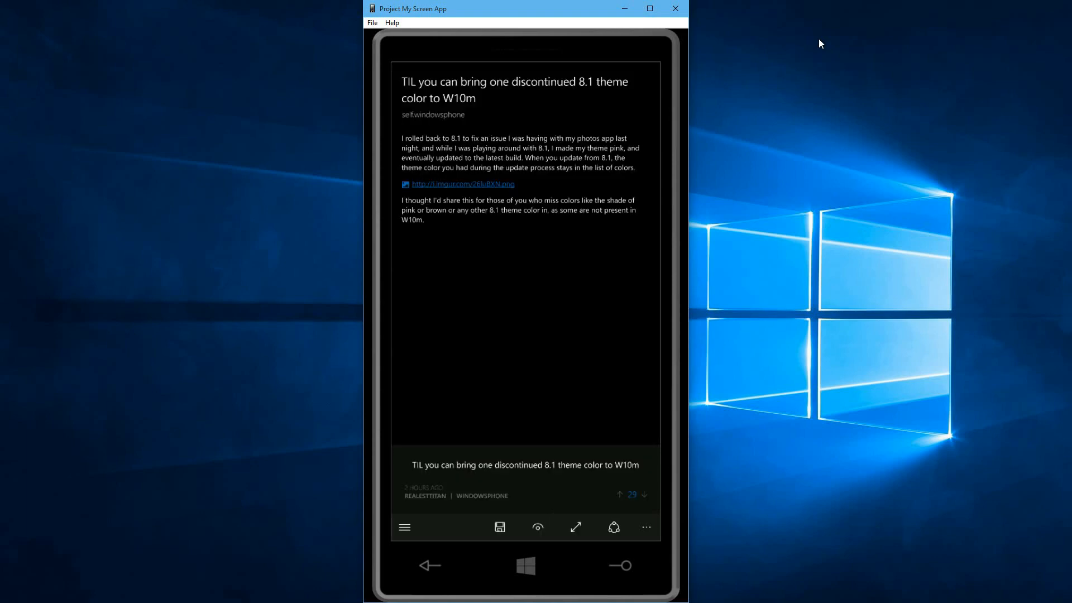
scroll(down, 3)
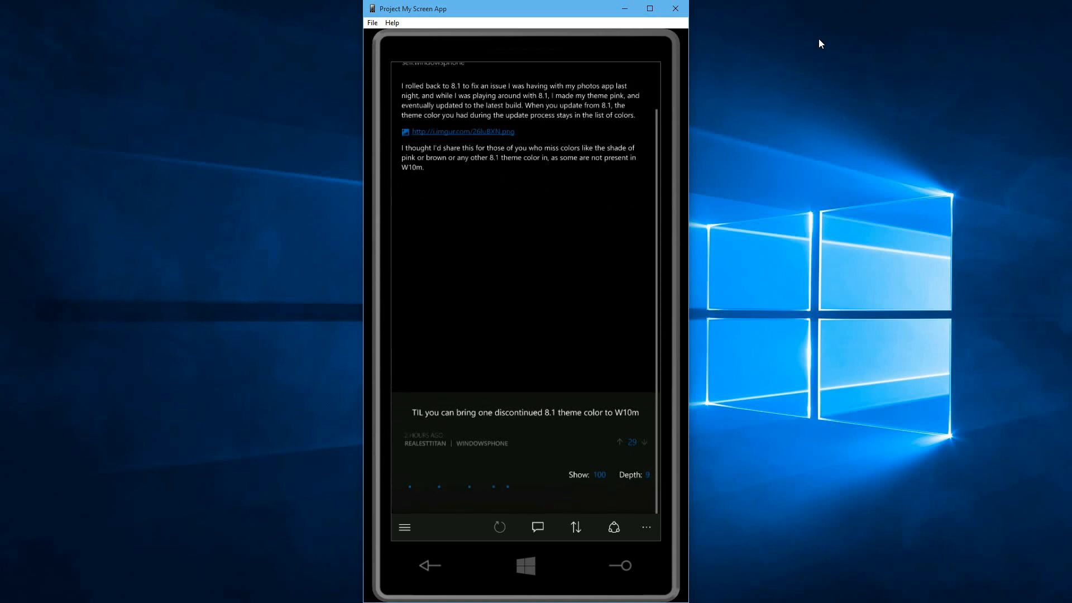
scroll(down, 3)
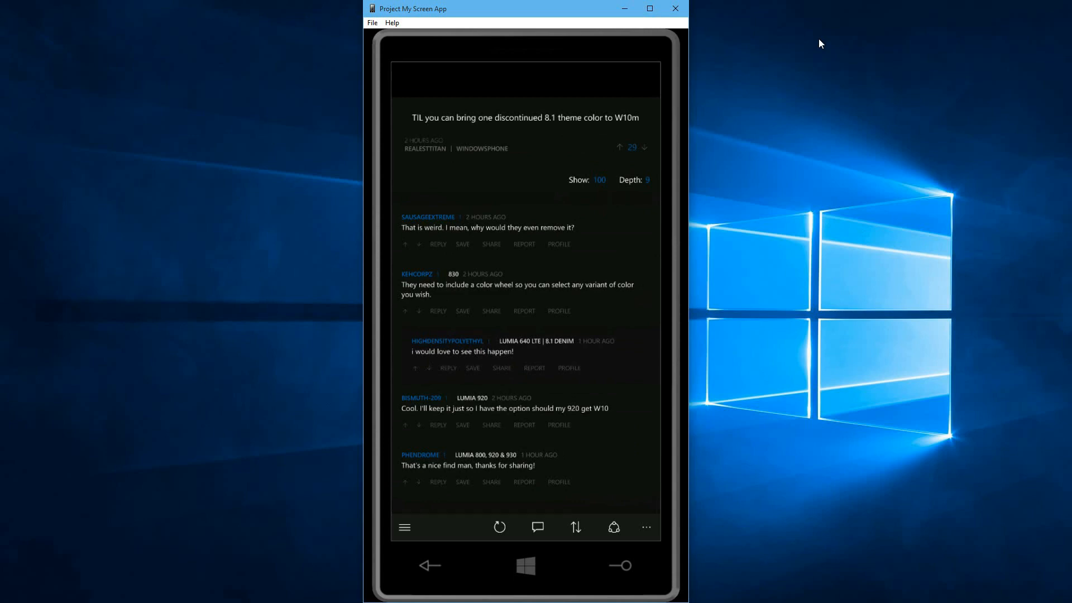
click(525, 118)
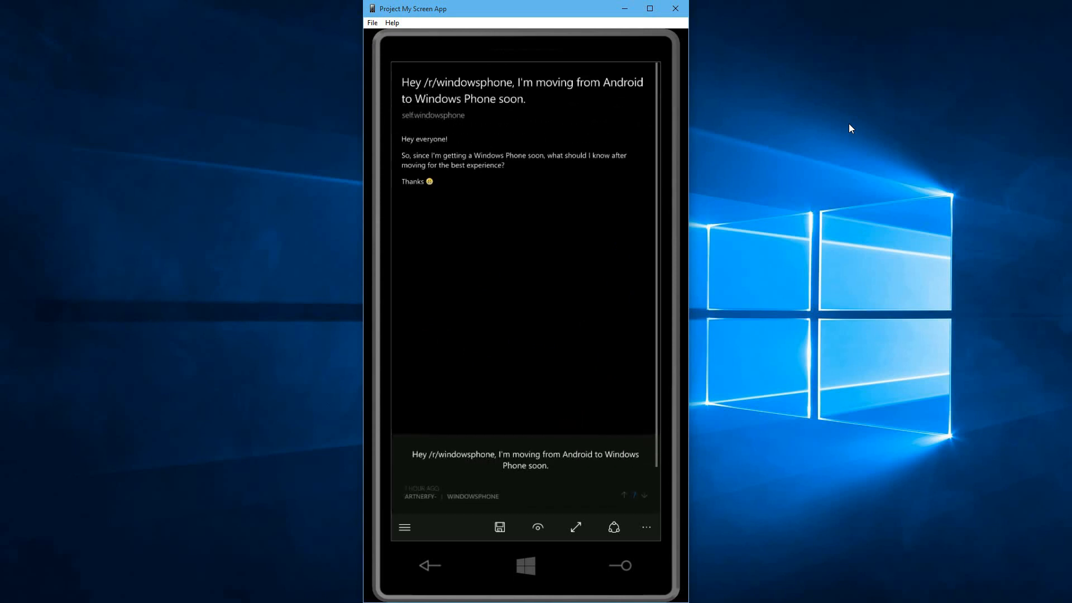
Step: Jump to and scroll through the comment thread of the moving-from-Android post
click(623, 496)
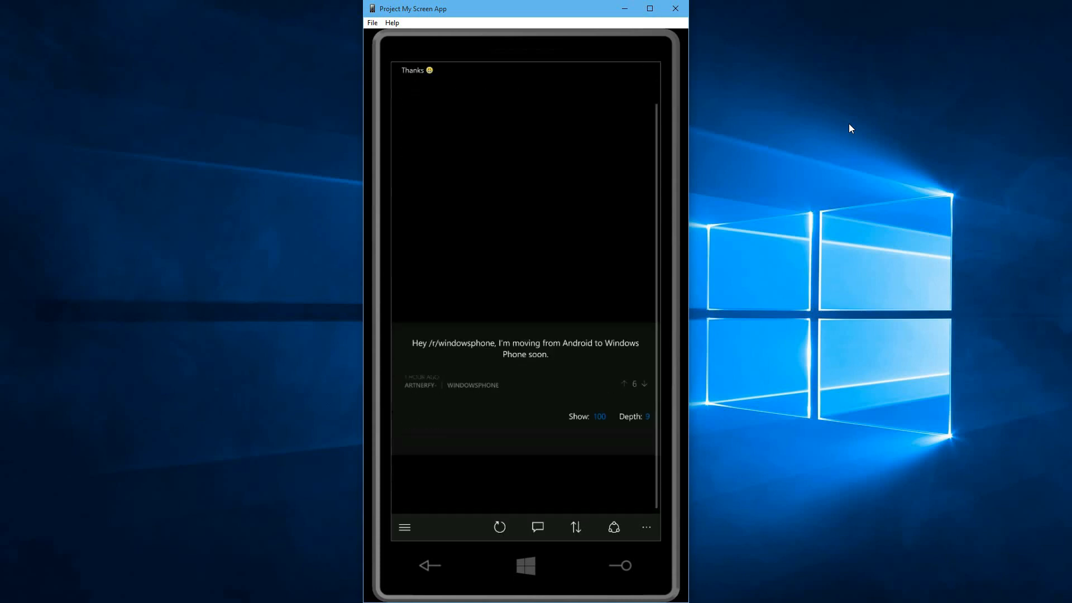
scroll(down, 3)
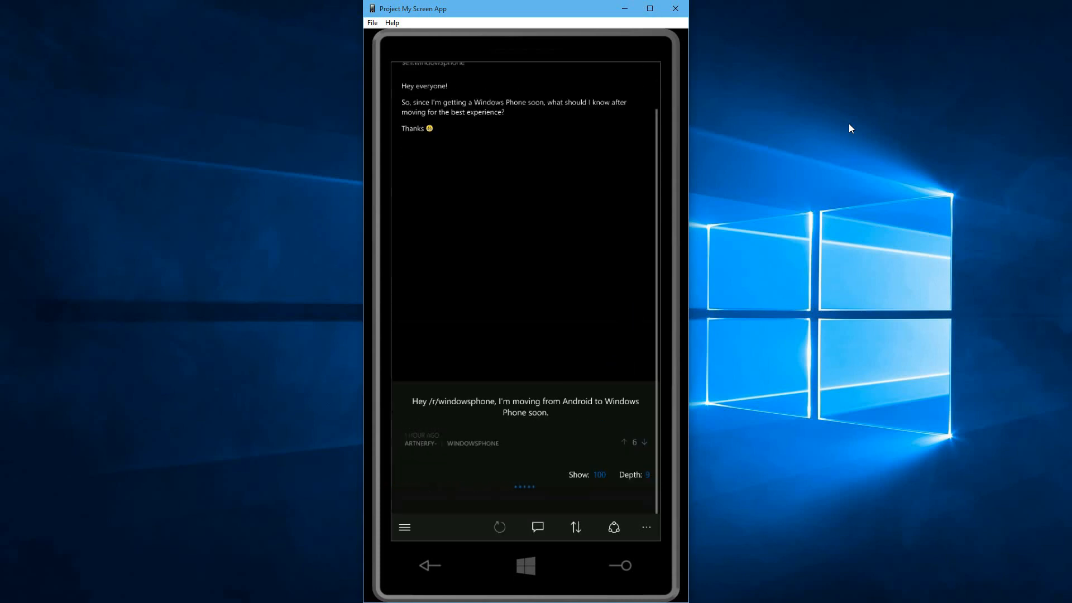
scroll(down, 3)
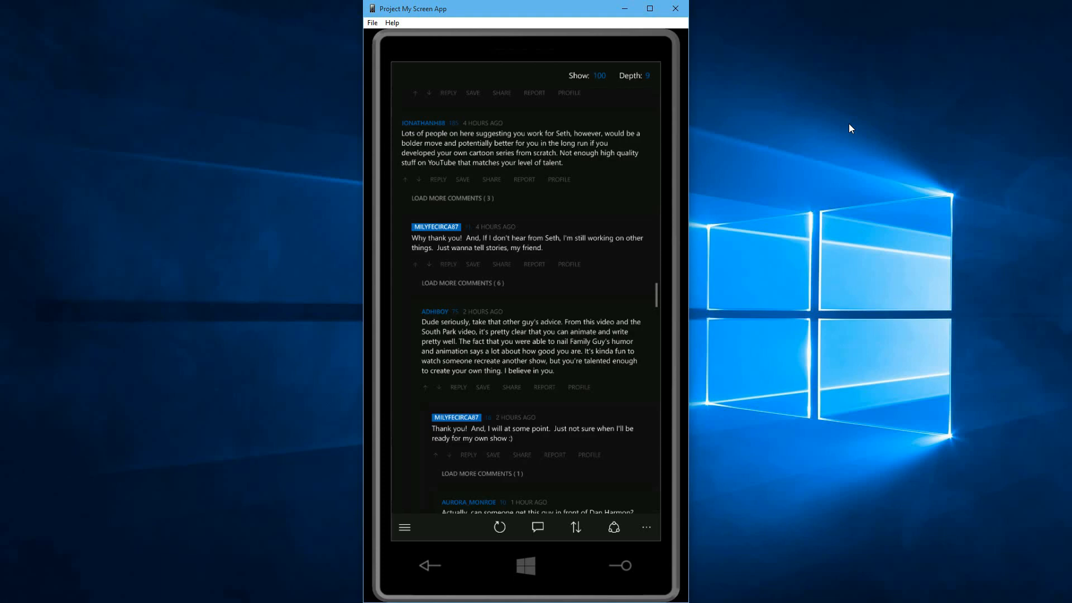
scroll(down, 3)
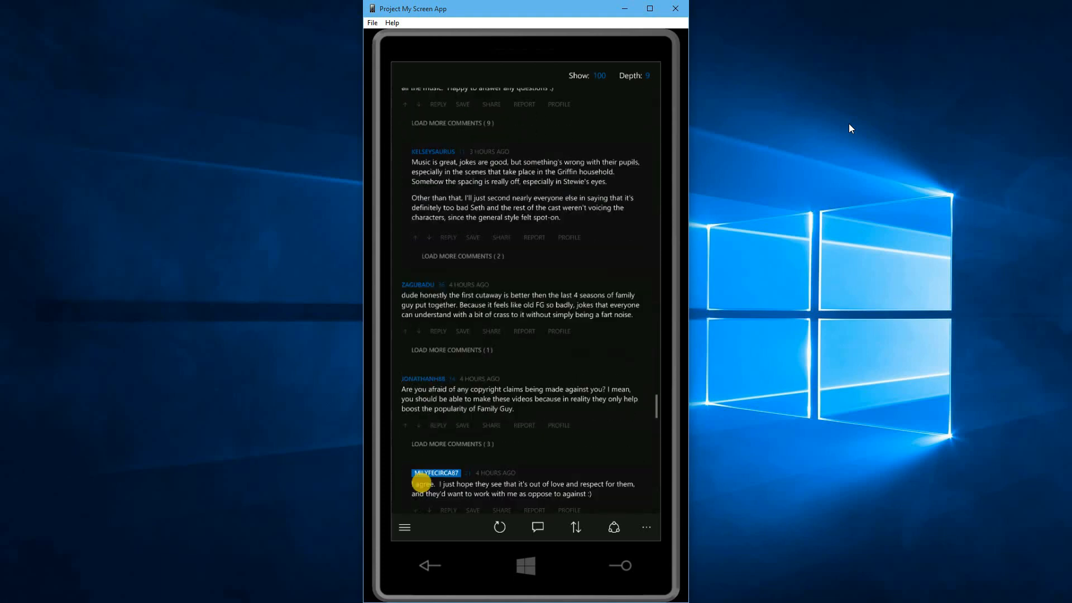
scroll(down, 3)
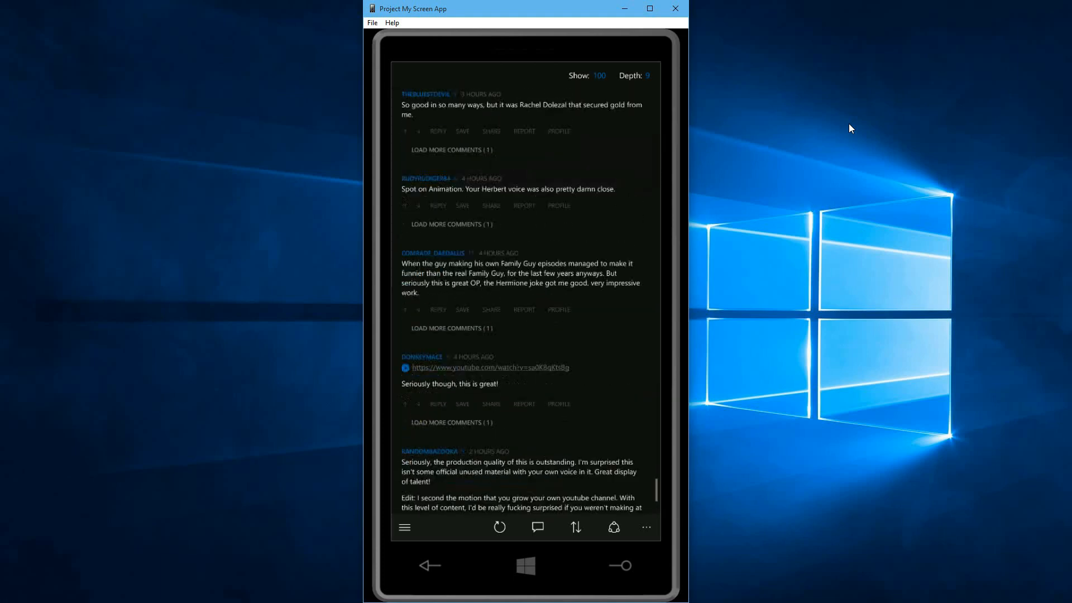
scroll(down, 3)
text(Fhfvhj)
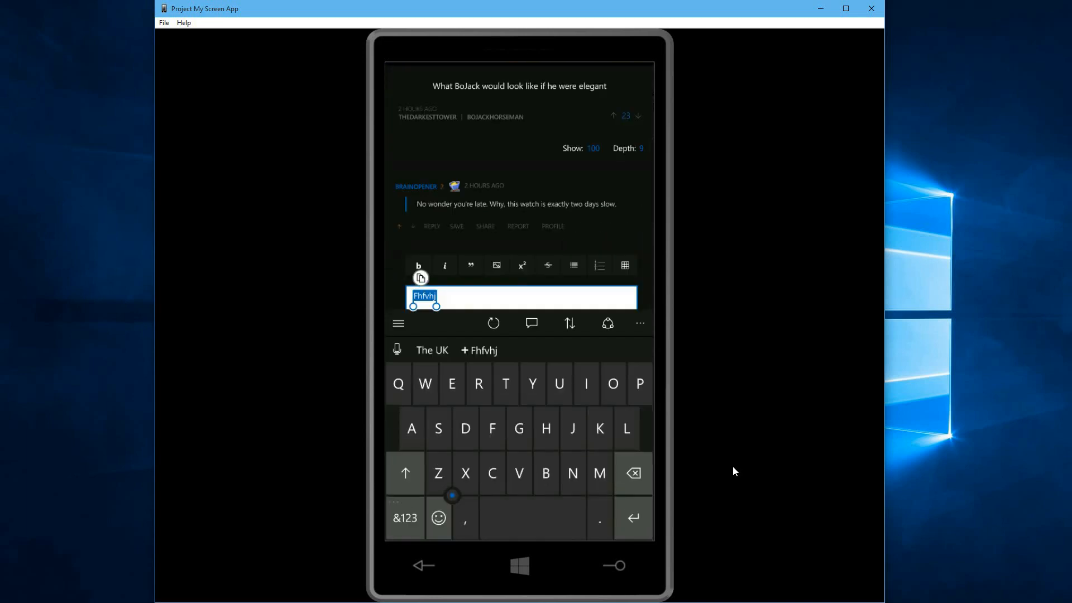
Step: Apply italic and superscript formatting to the drafted BoJack reply and preview it
click(418, 265)
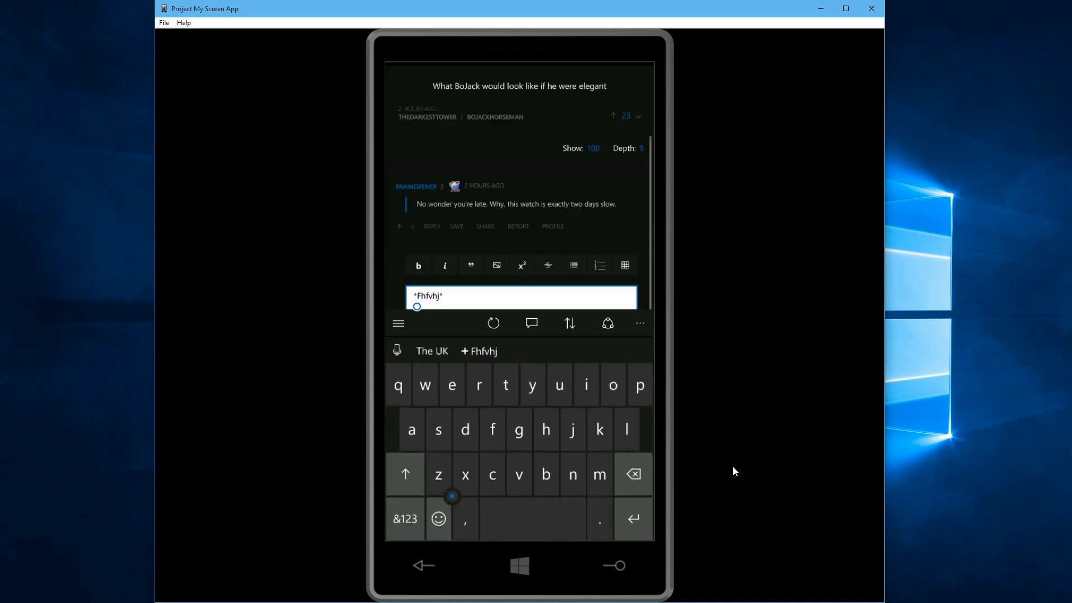
double_click(426, 296)
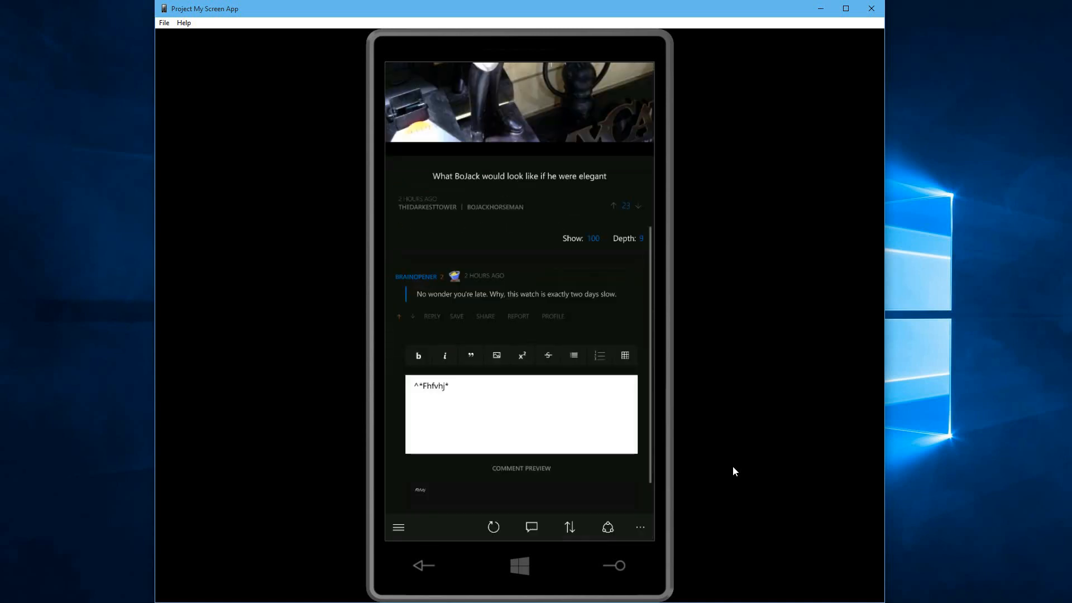
click(521, 413)
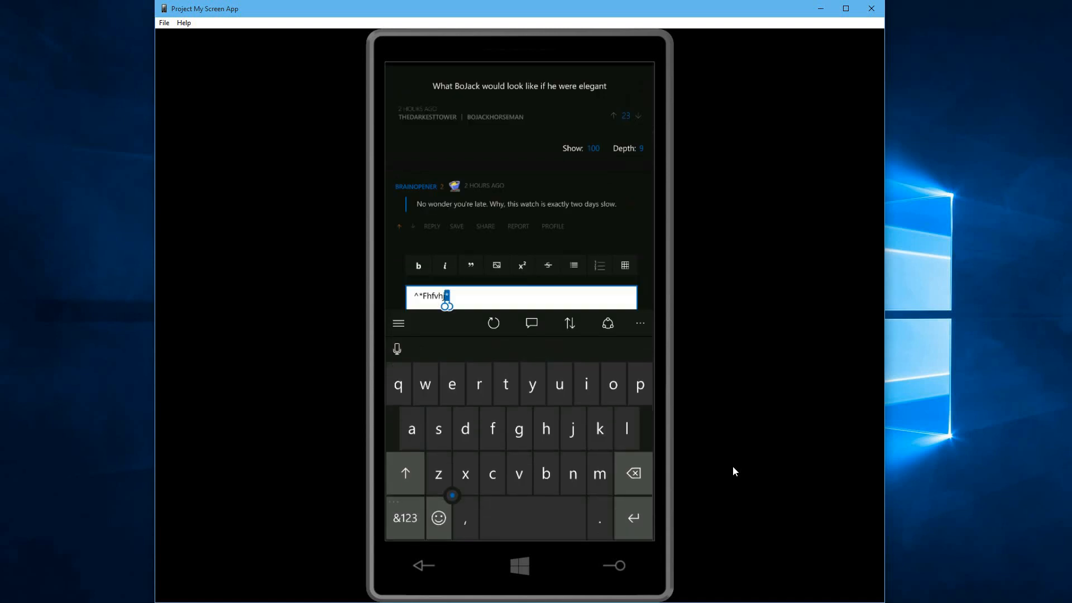
click(632, 474)
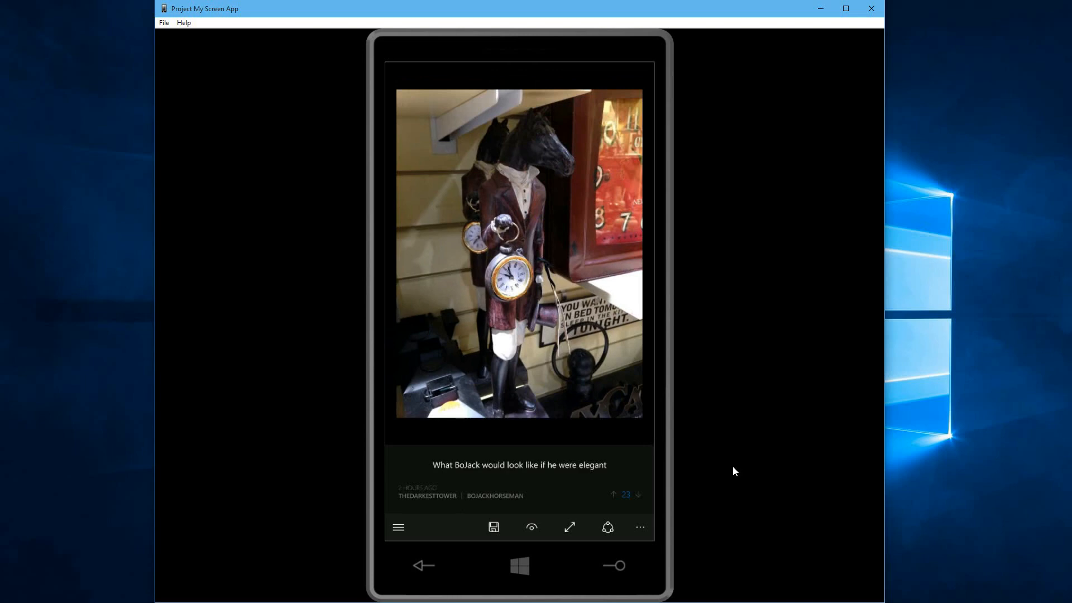
Step: Return to the BoJackHorseman post list, then leave Readit for the phone's Start screen
click(640, 528)
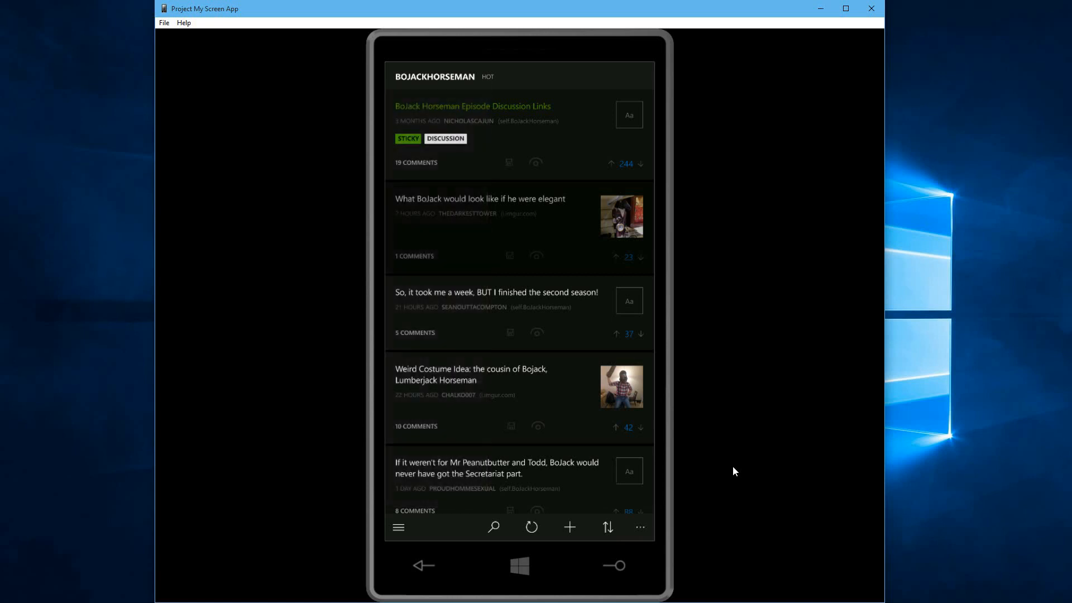
click(521, 566)
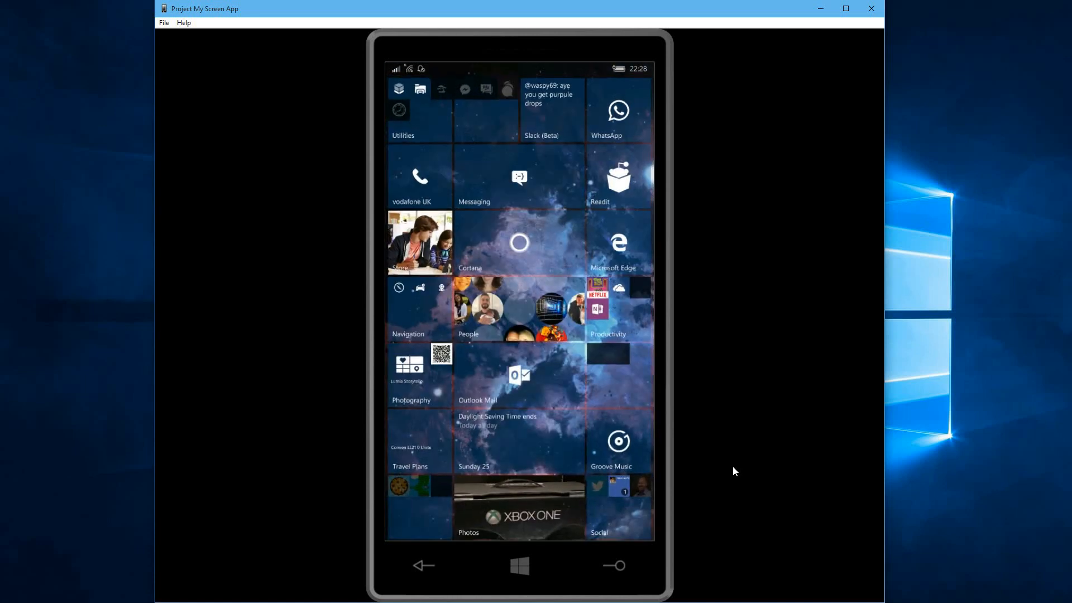